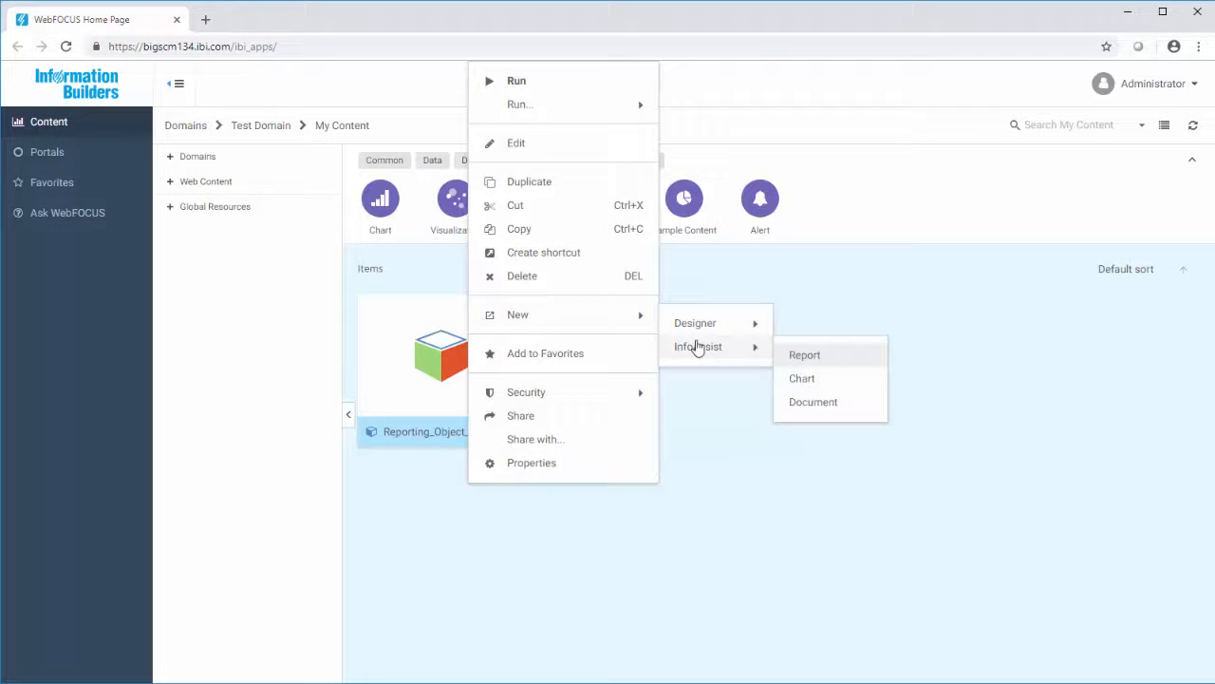
- Start a new InfoAssist report from Reporting_Object_1 in My Content
click(805, 355)
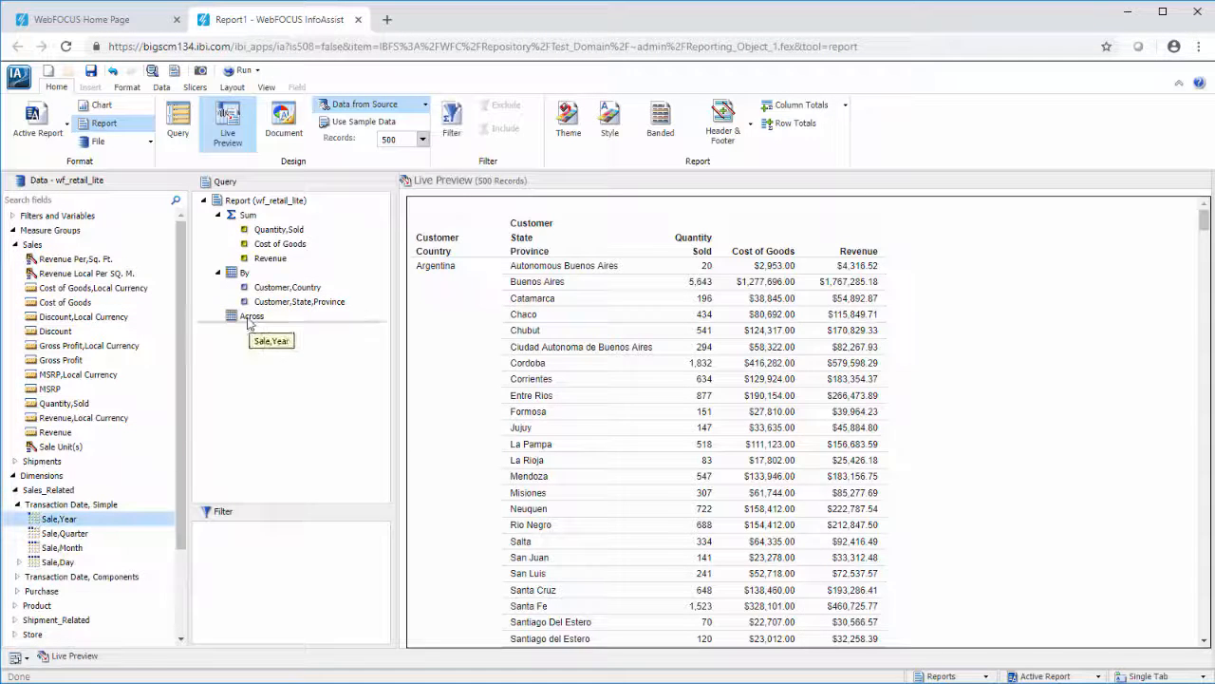
- Run the report and save it as Null_Columns_Report
click(243, 74)
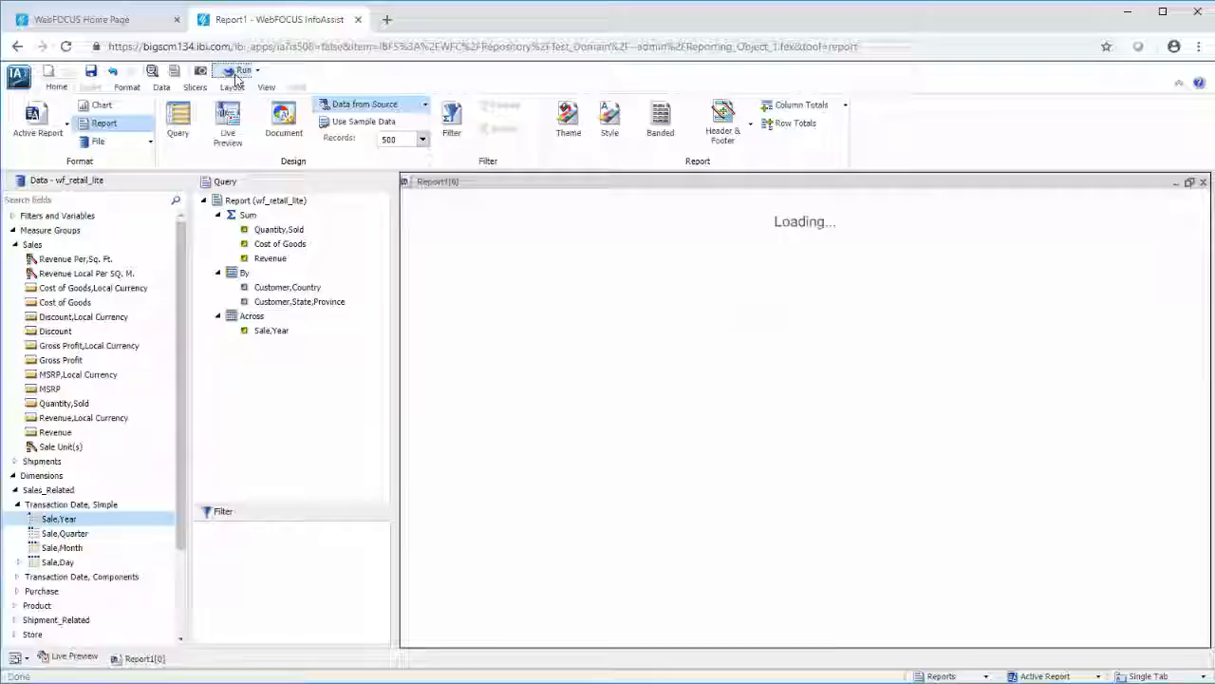
click(91, 72)
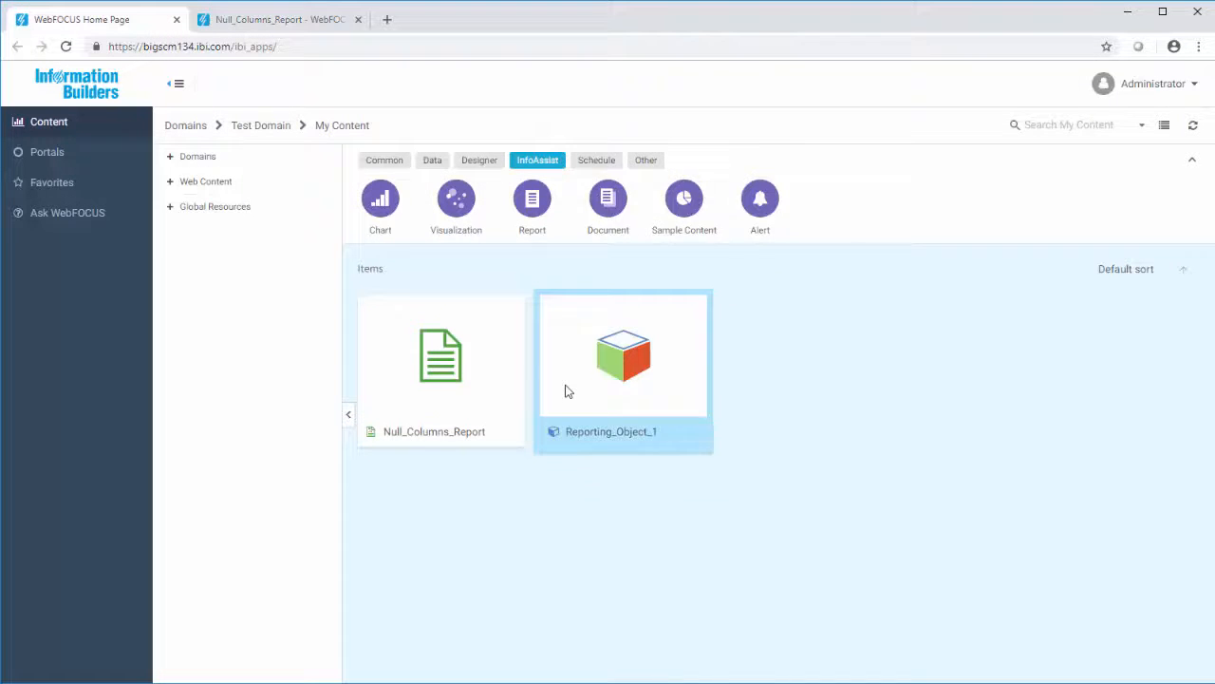
- Add SET HIDENULLACRS=ON to Reporting_Object_1's Preprocessing Other and save it
double_click(623, 356)
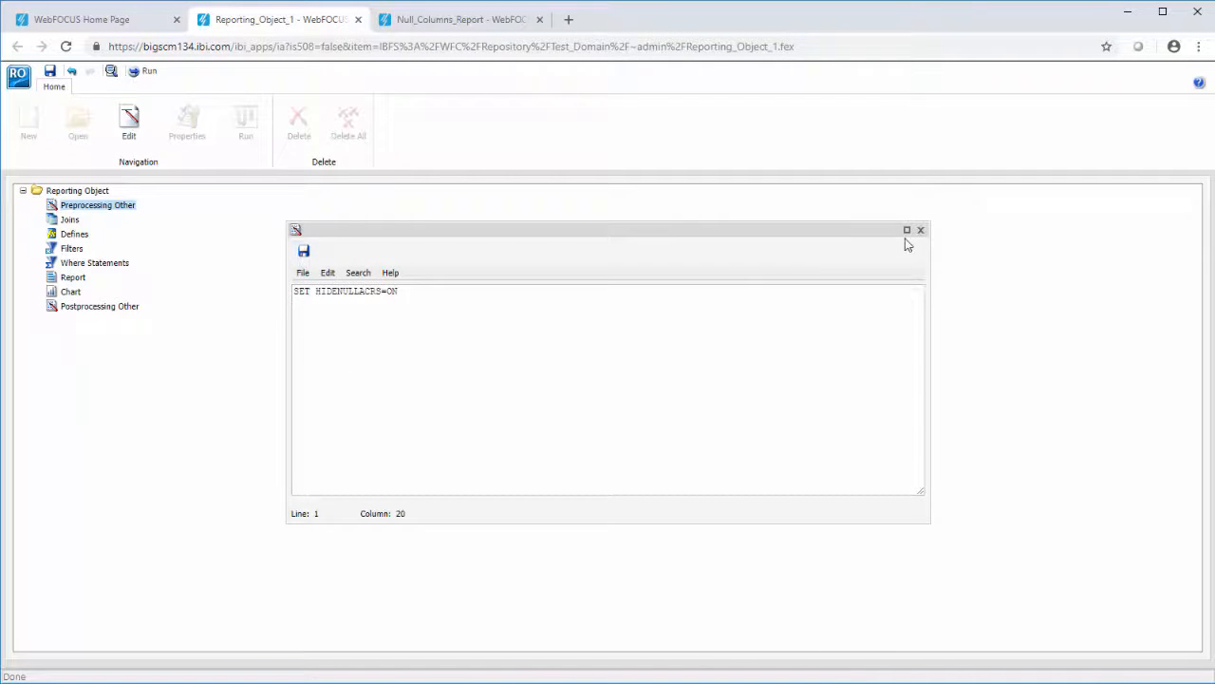
click(304, 251)
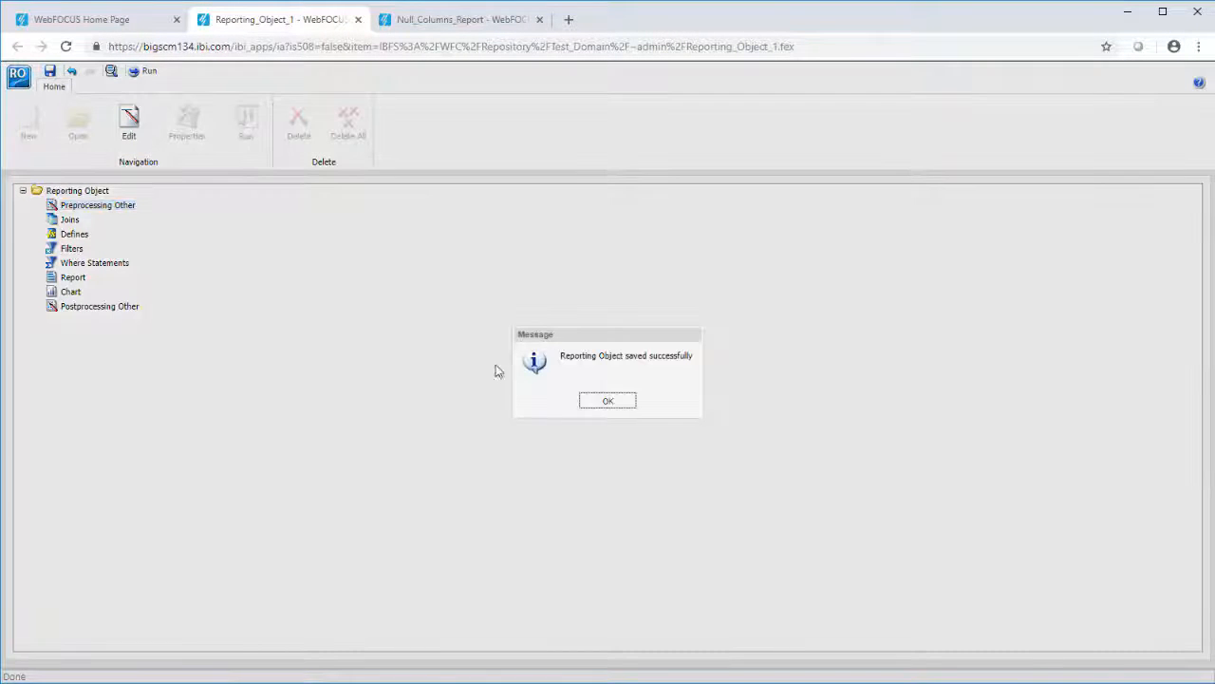
click(607, 399)
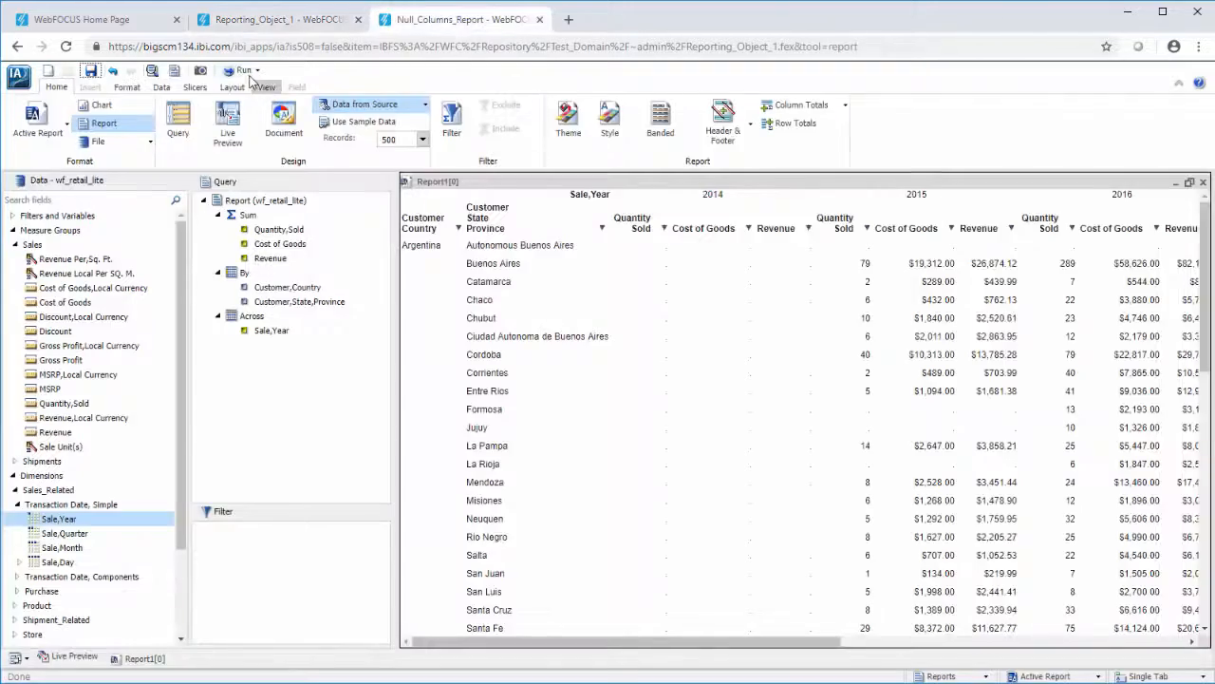